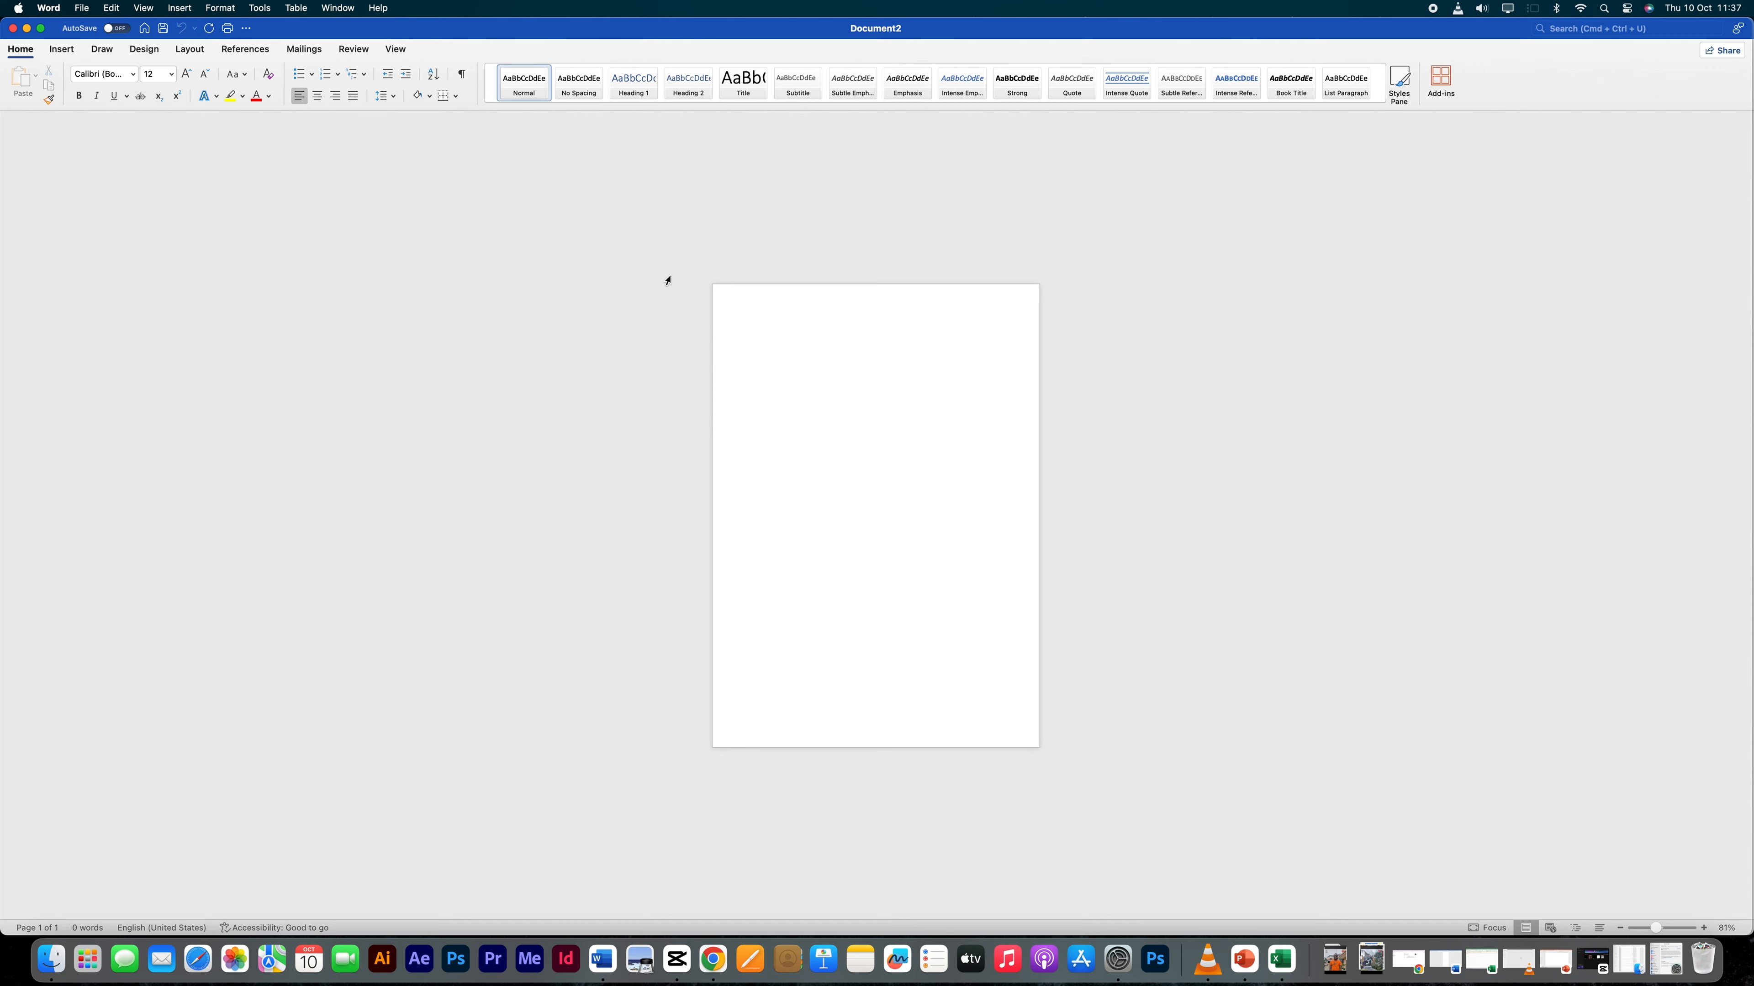
Bring up the File menu to reach Page Setup for the blank document
left_click(80, 8)
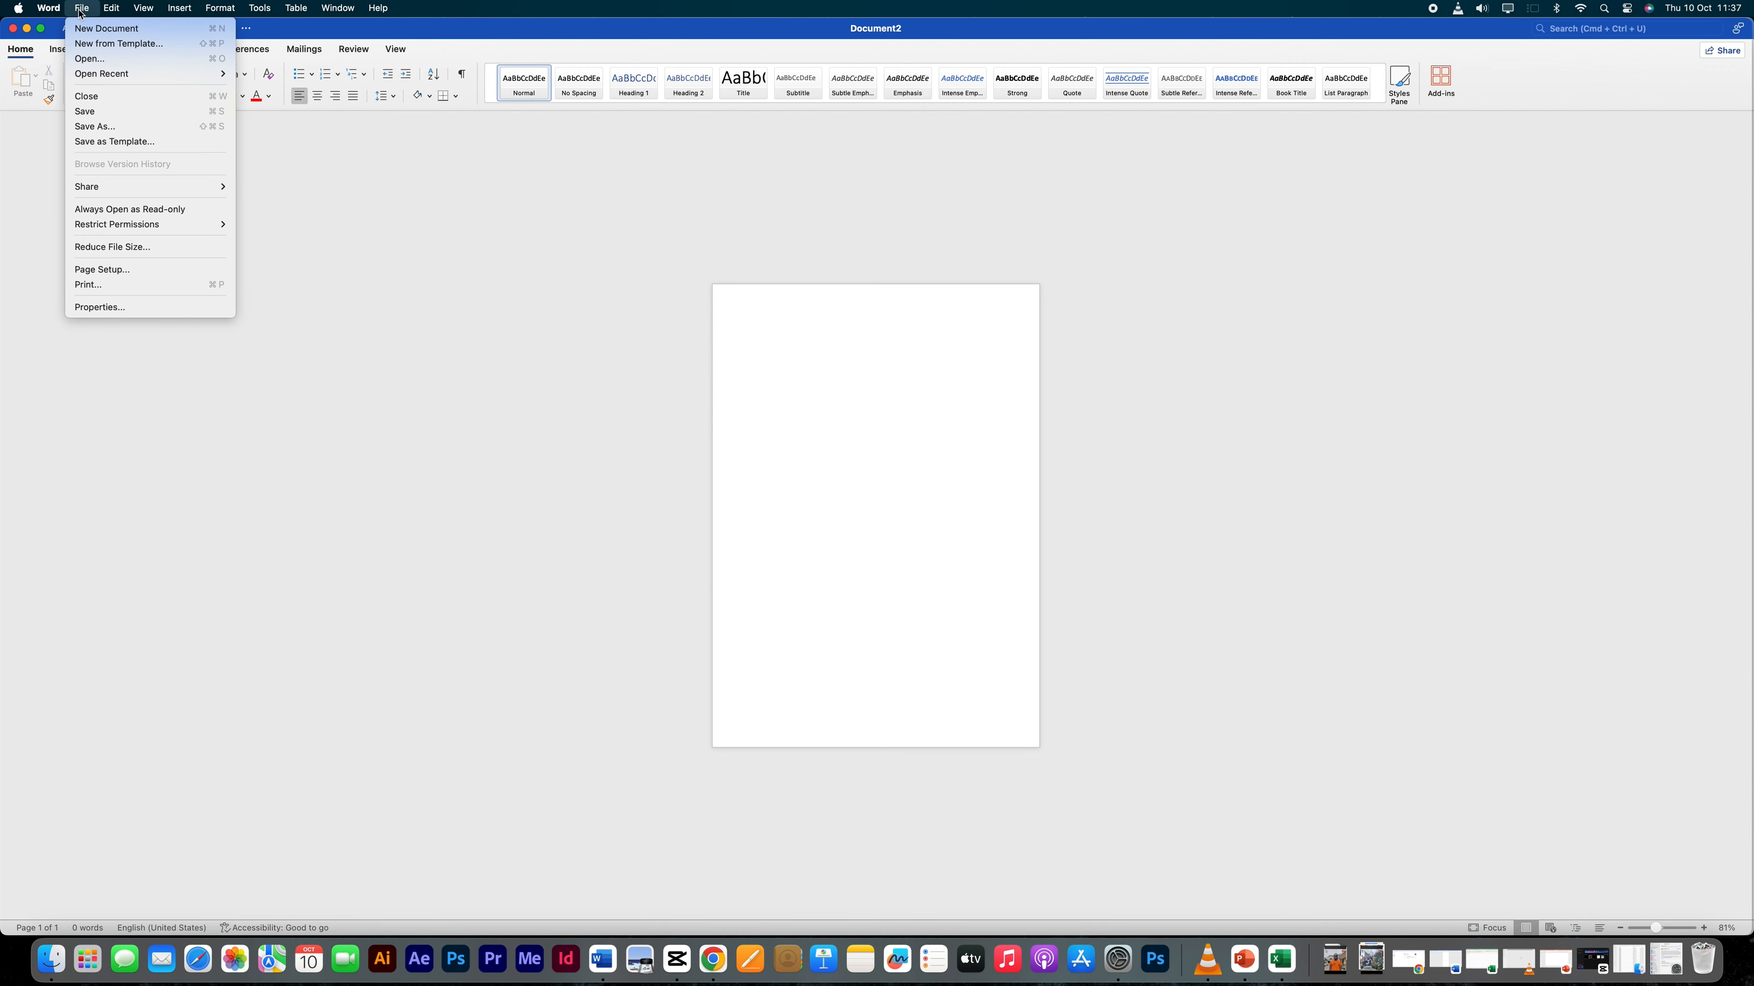
mouse_move(101, 269)
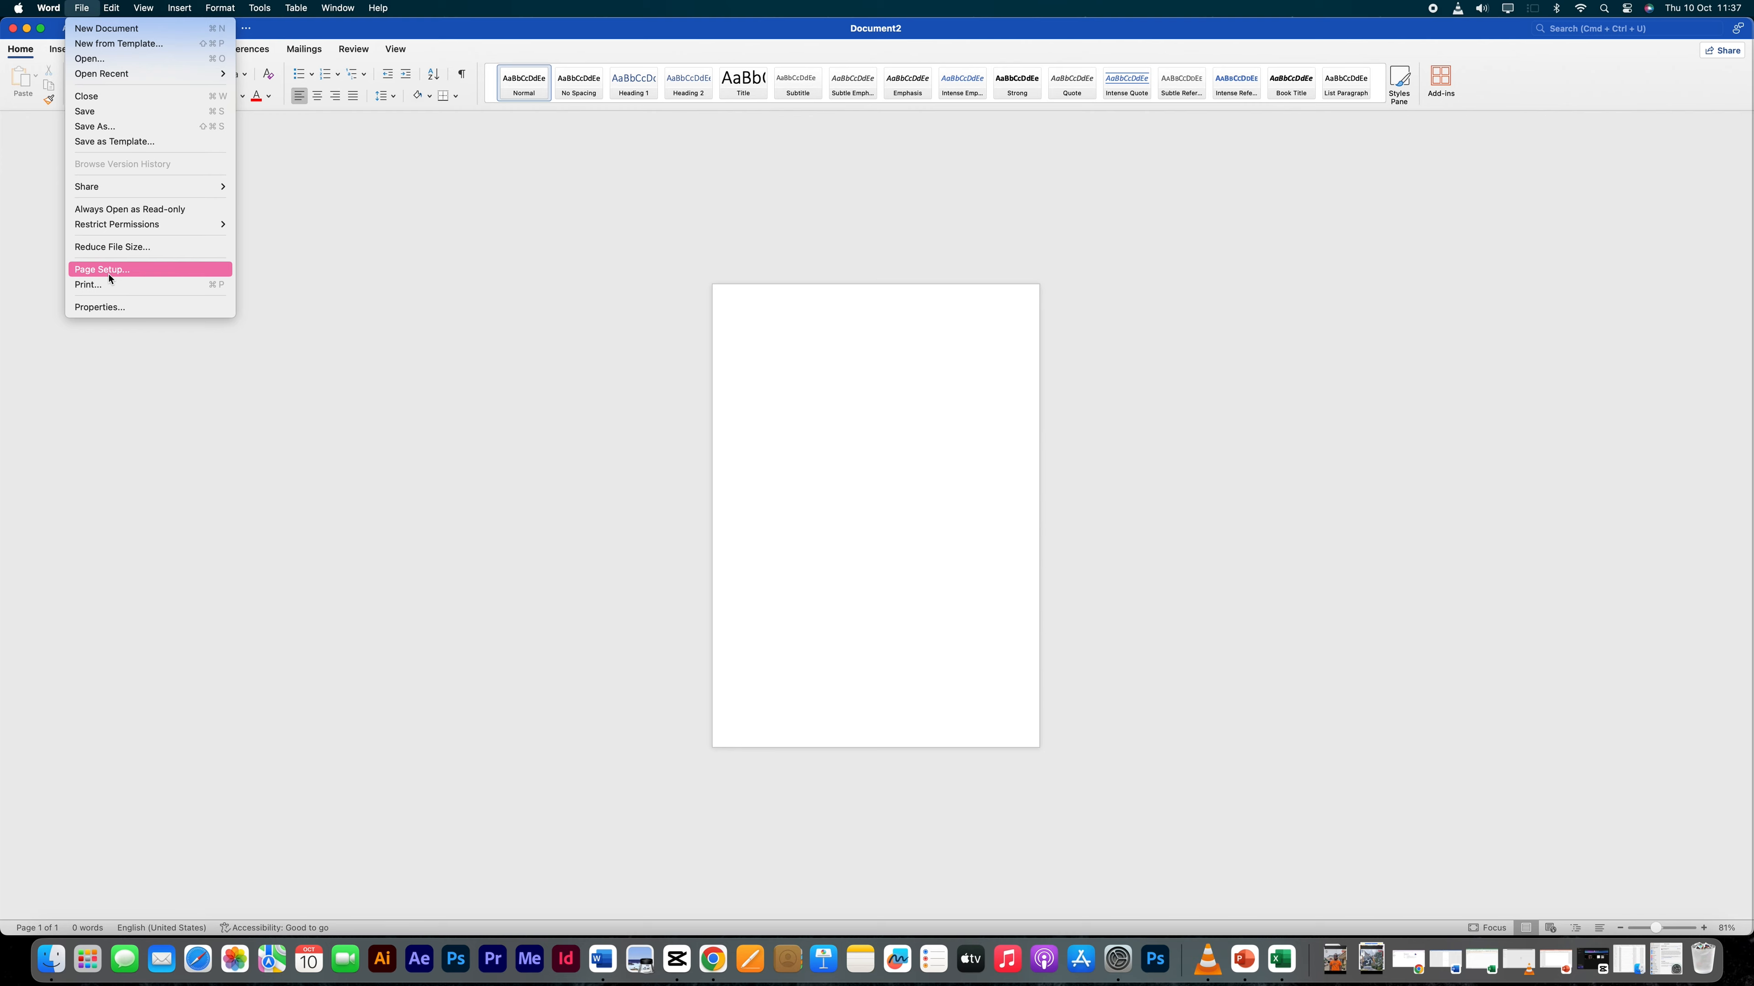
Change the paper size from A4 to A3 in Page Setup, leaving the size list showing
left_click(101, 269)
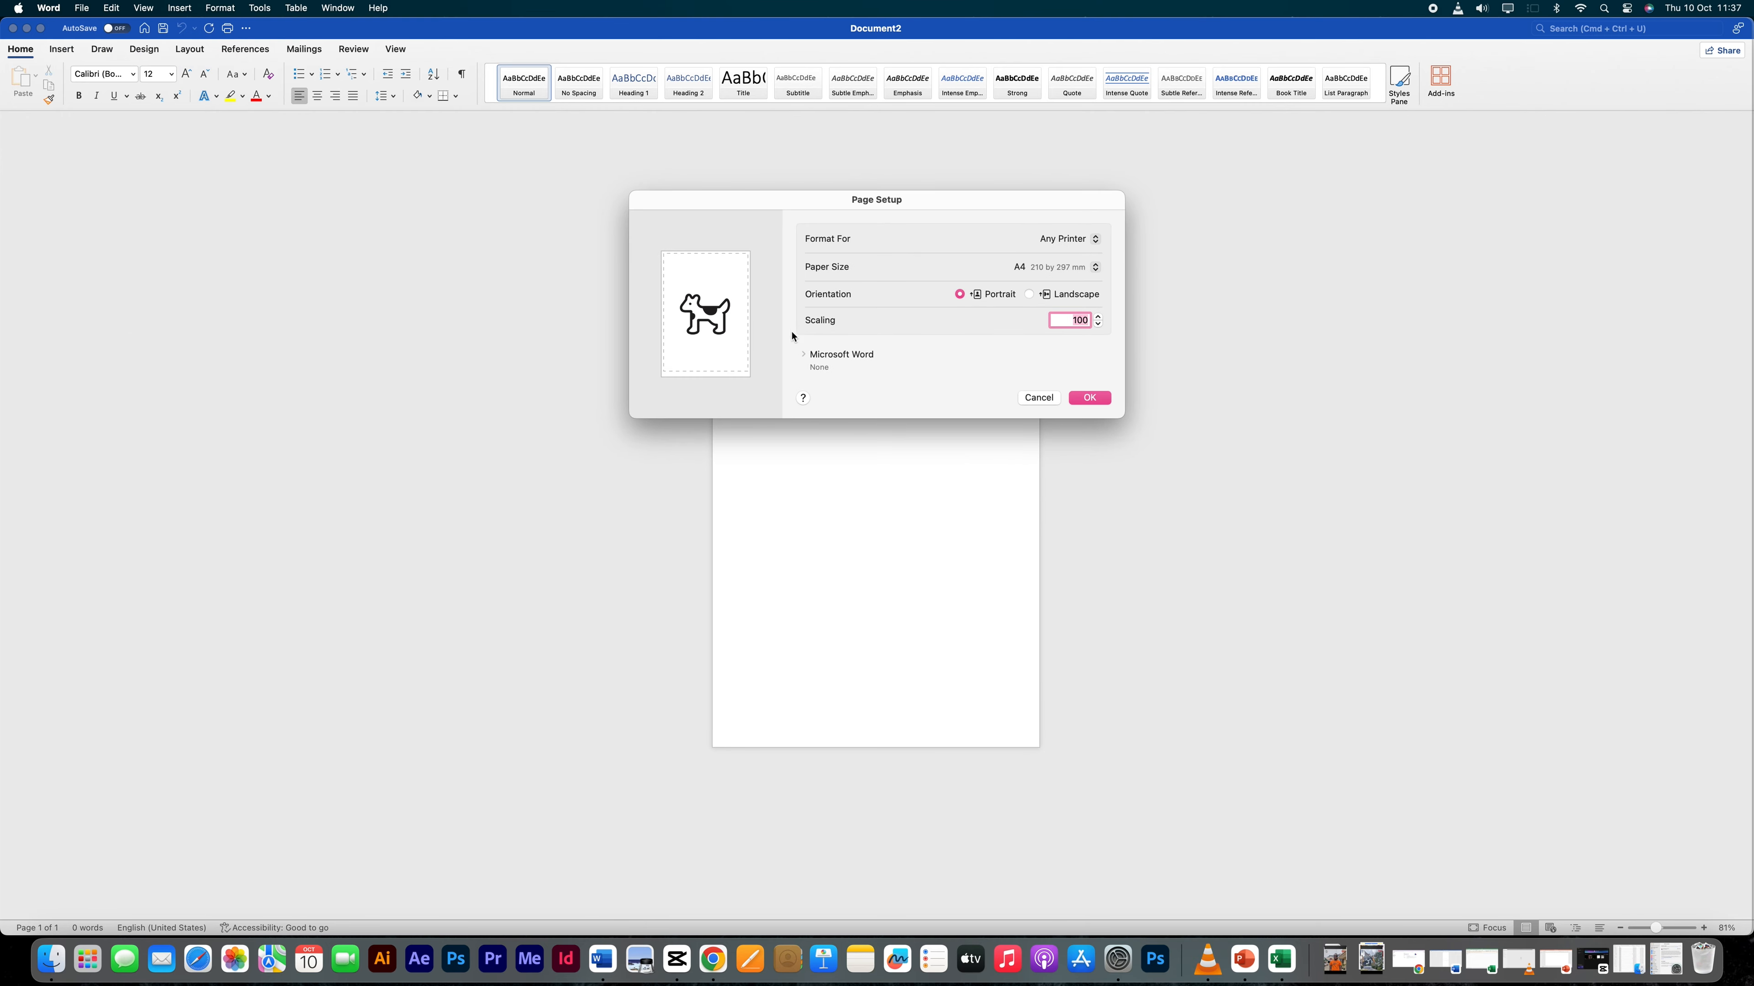
mouse_move(828, 404)
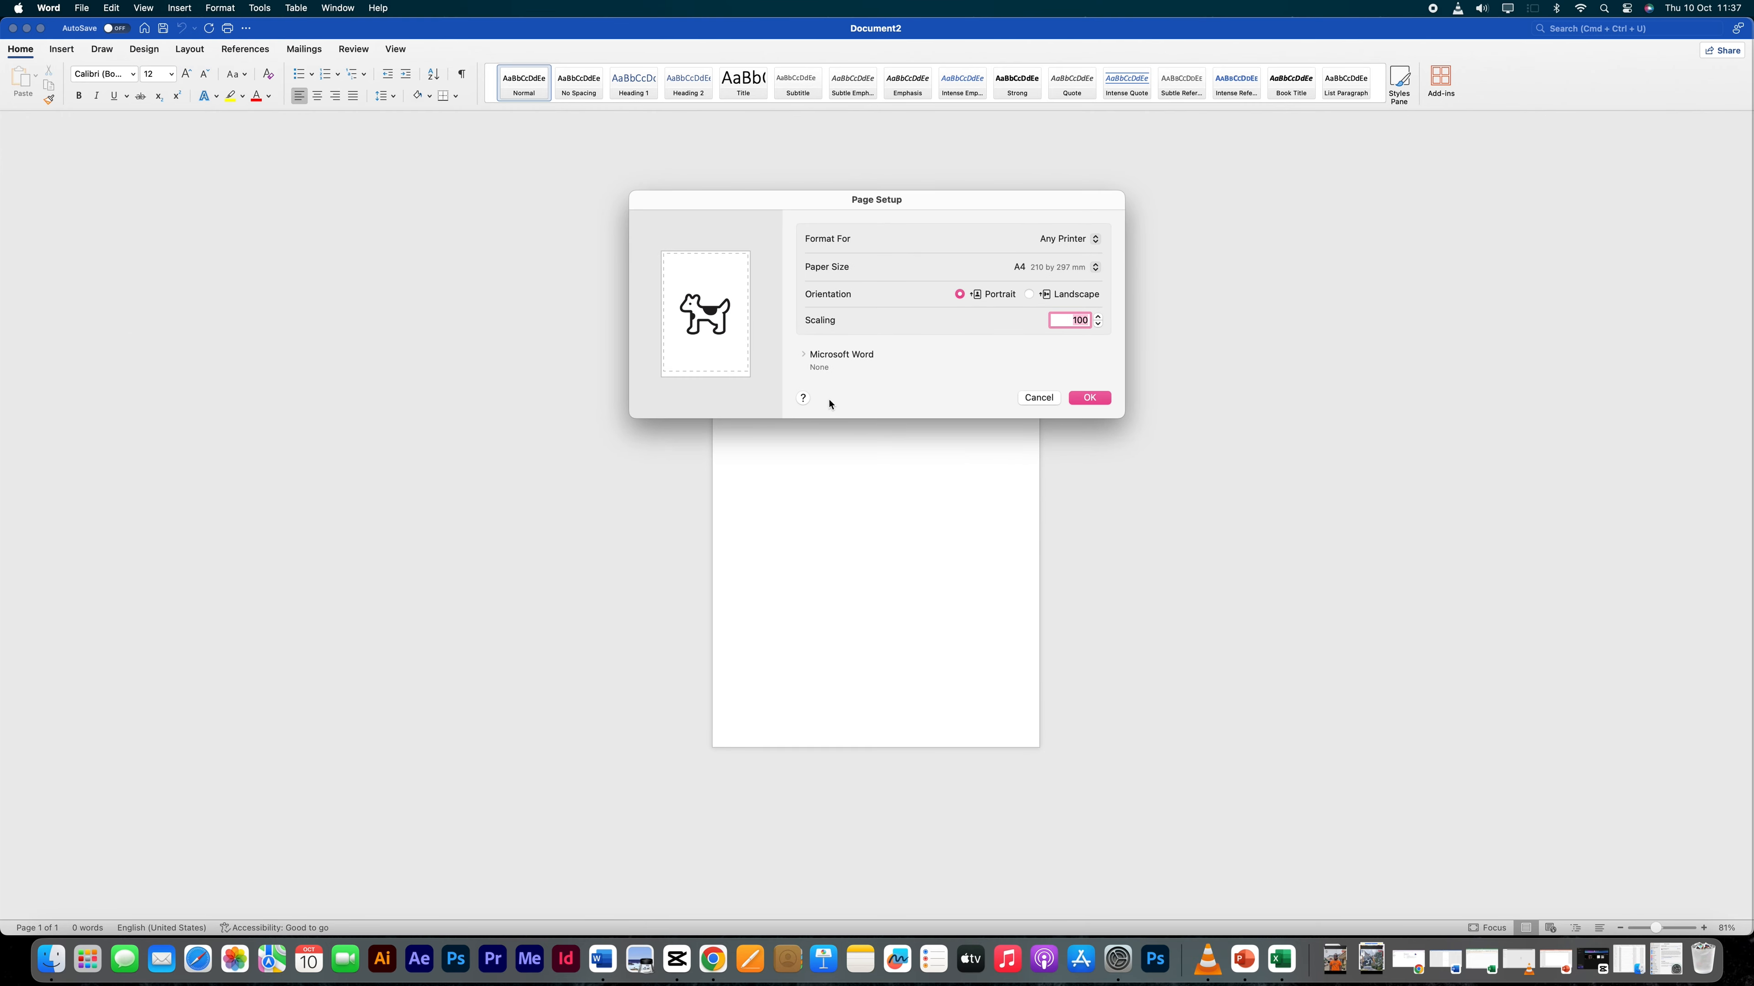
mouse_move(849, 310)
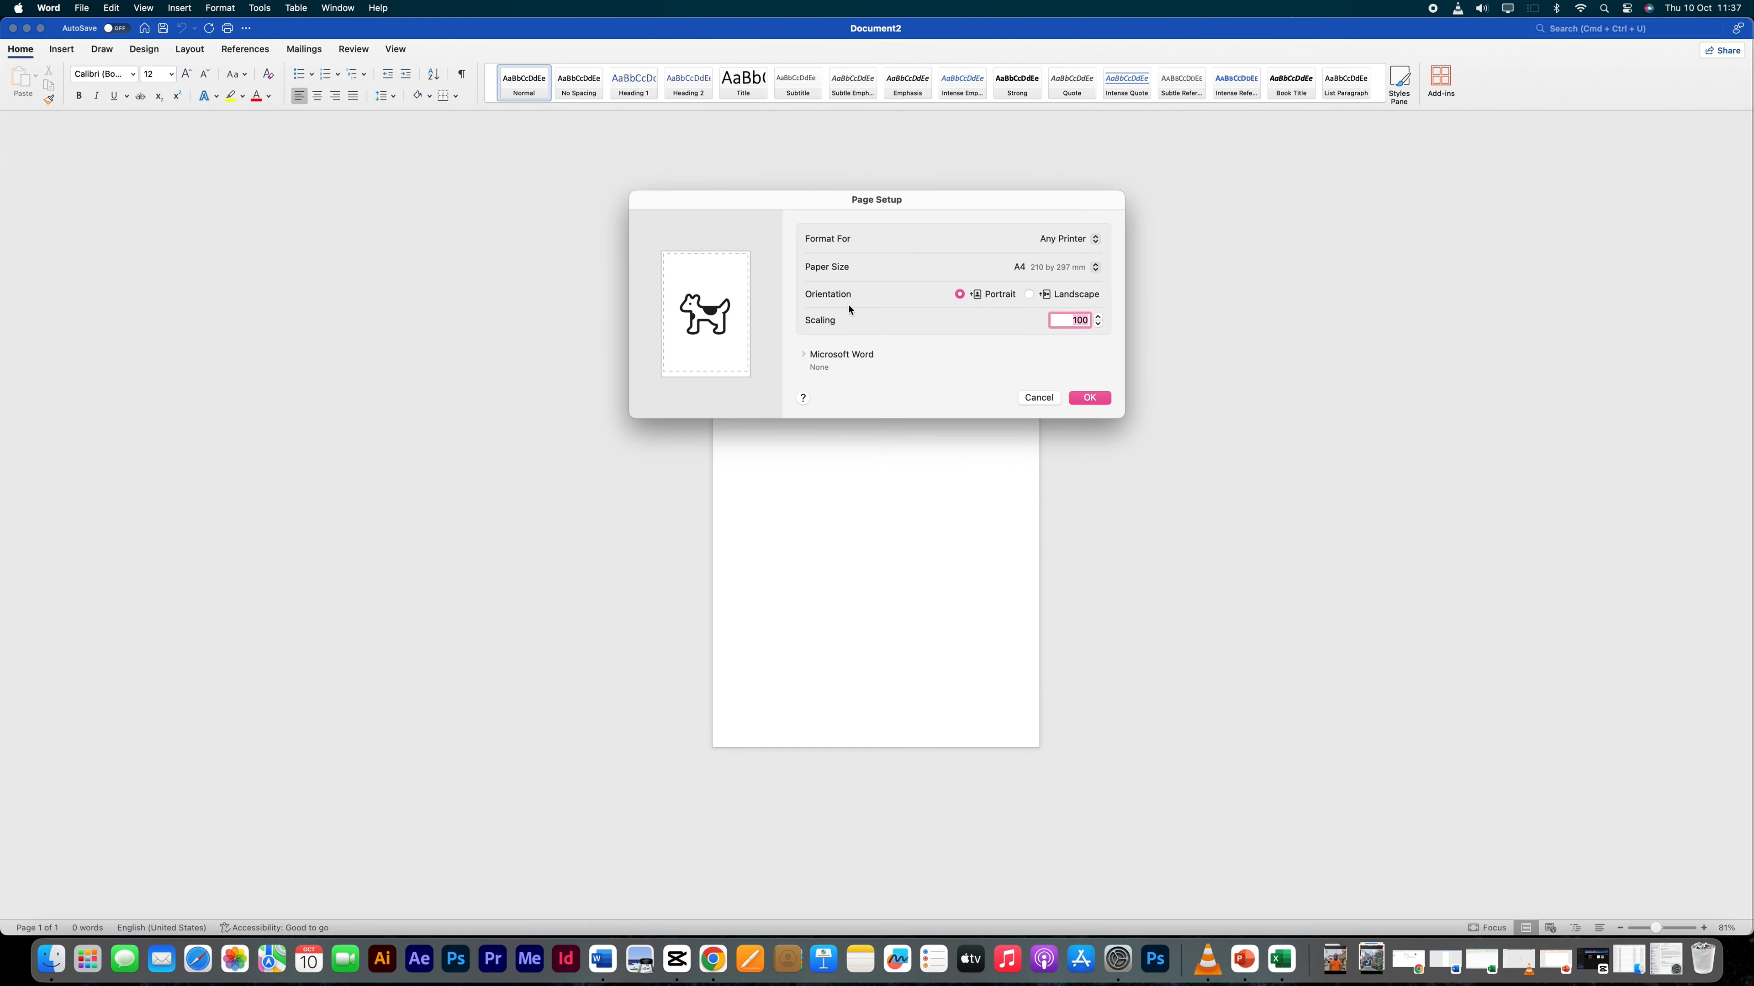
left_click(1051, 266)
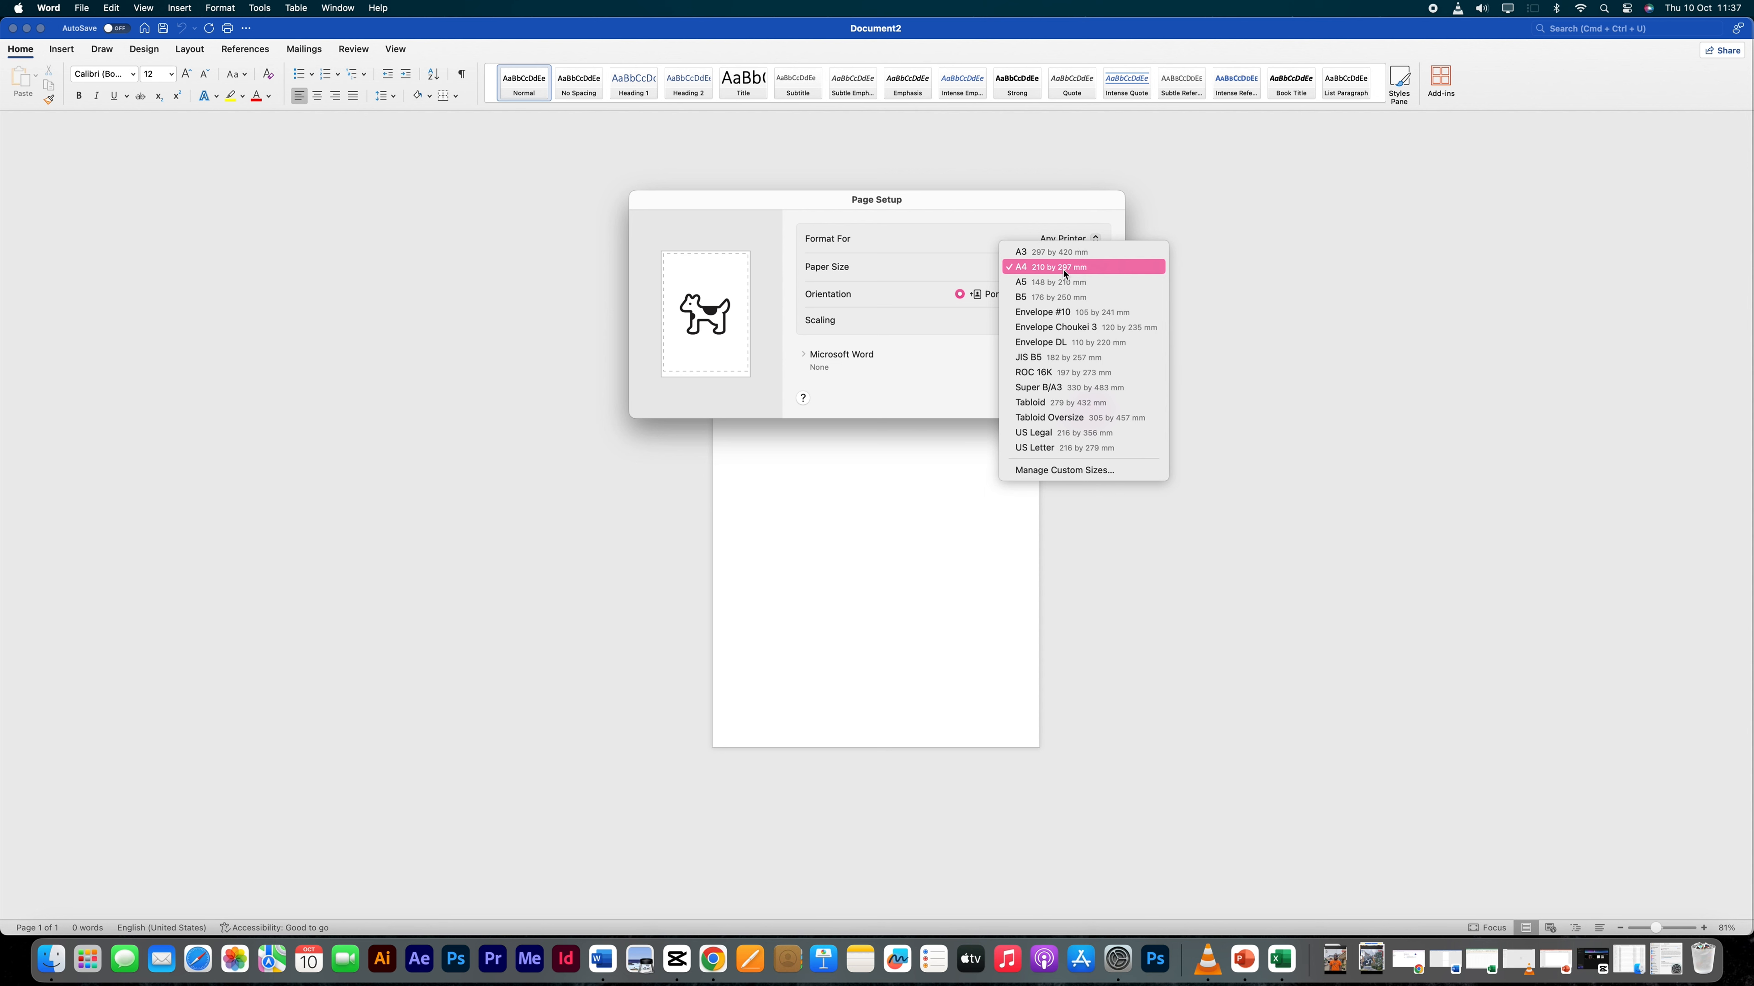
left_click(1021, 252)
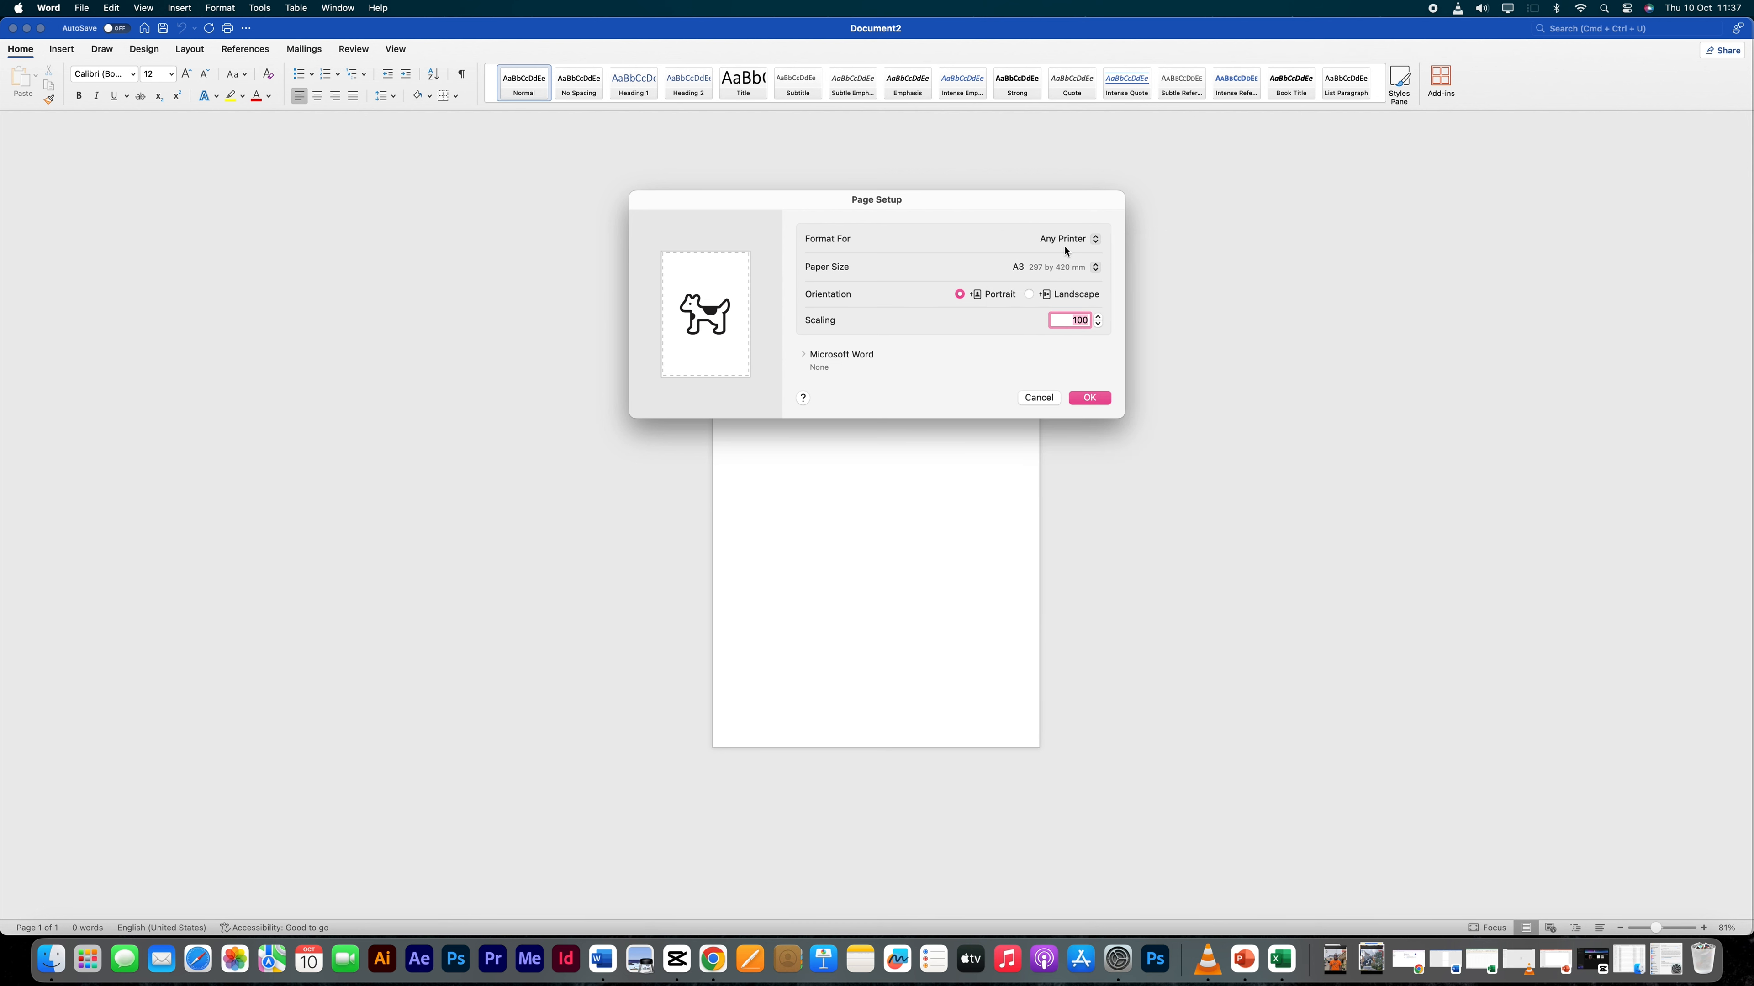
left_click(1055, 266)
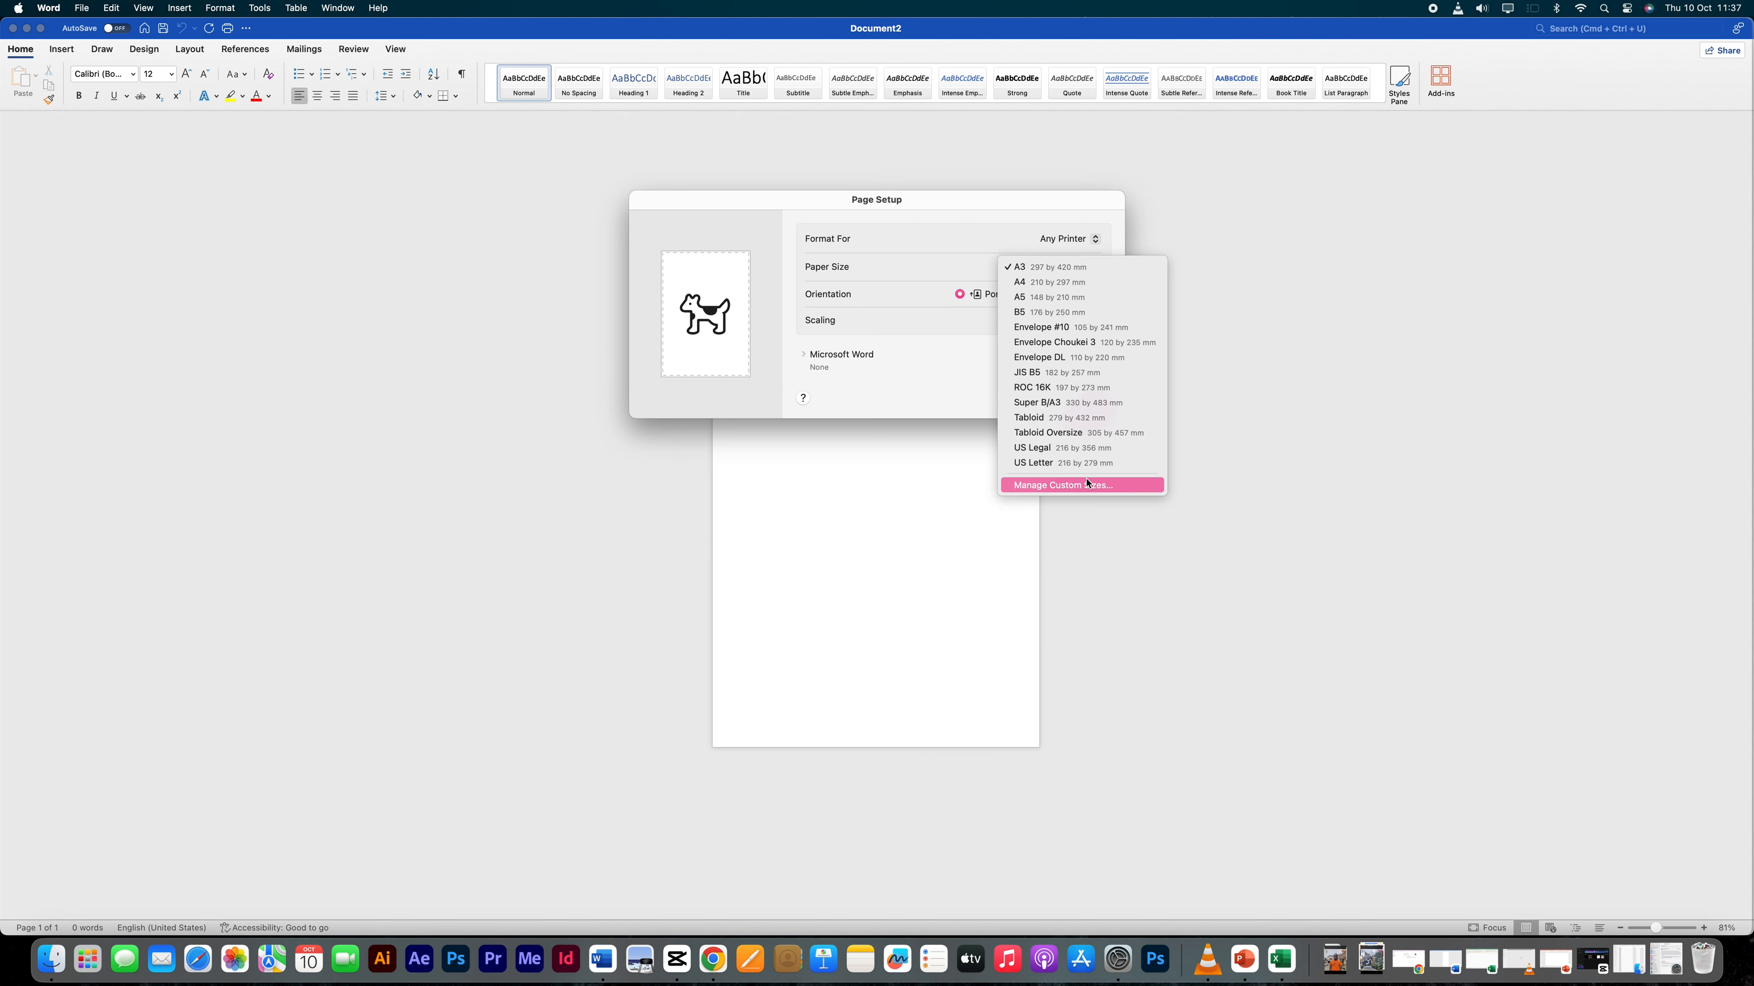
Add an Untitled custom paper size and start its width with '1' before abandoning it
left_click(1060, 484)
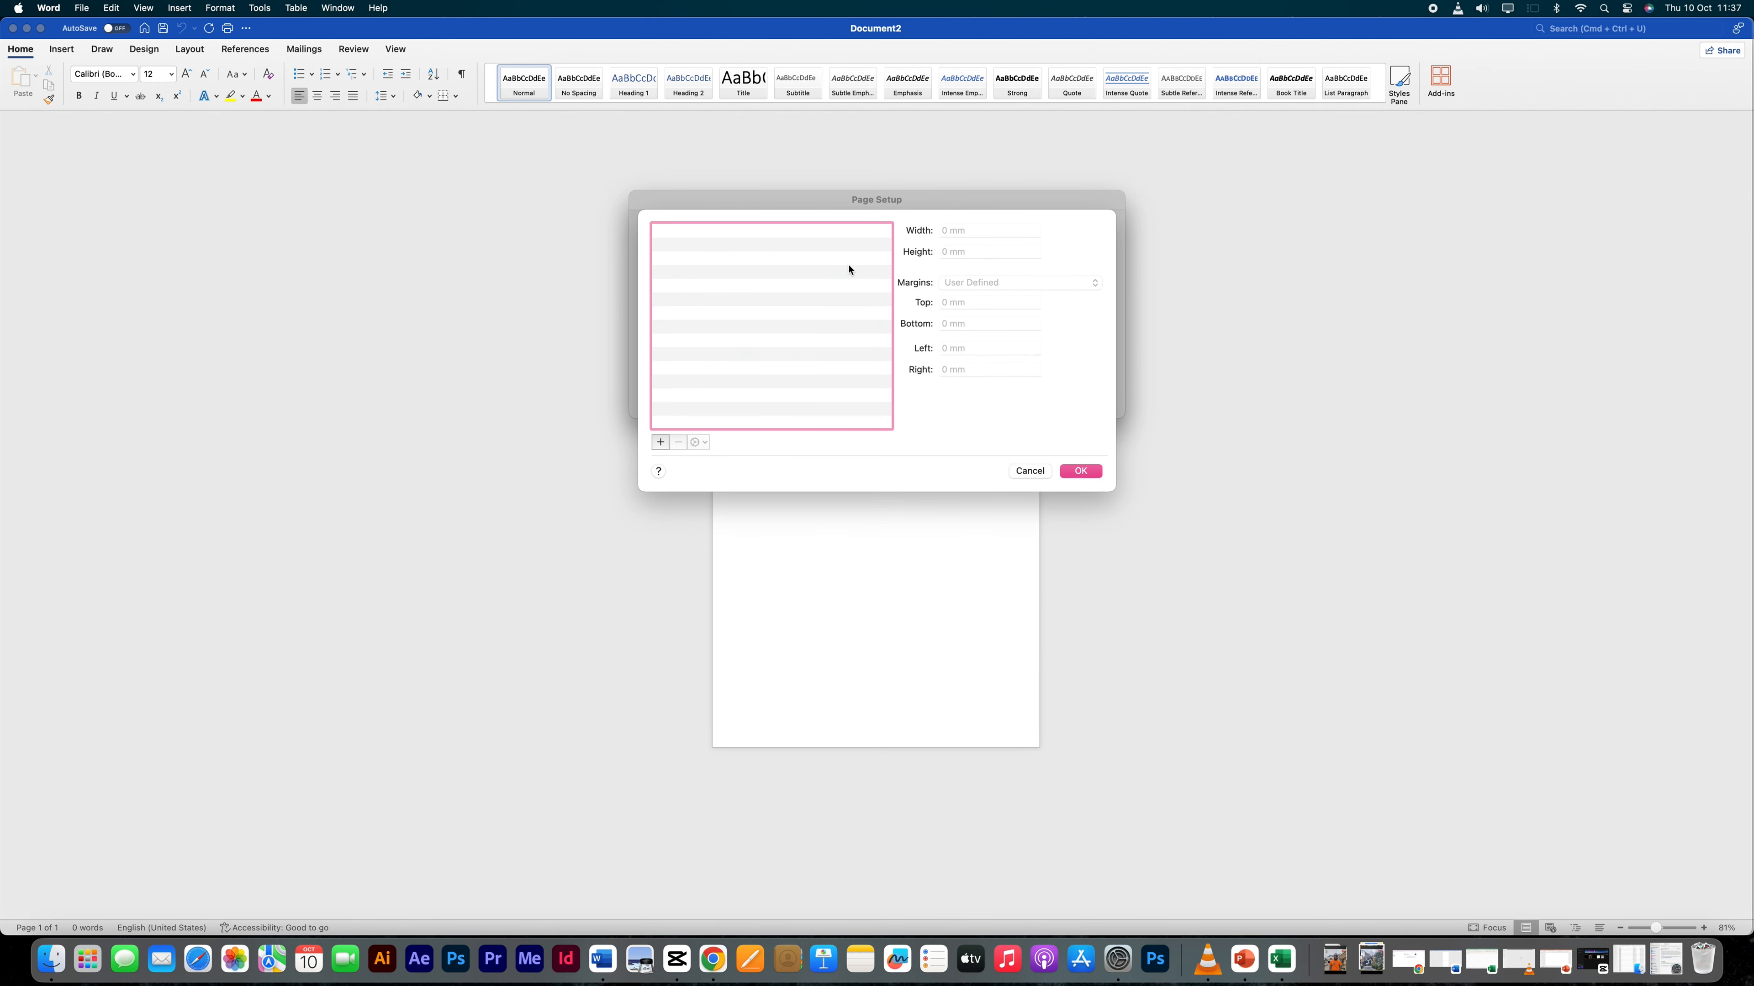
mouse_move(747, 347)
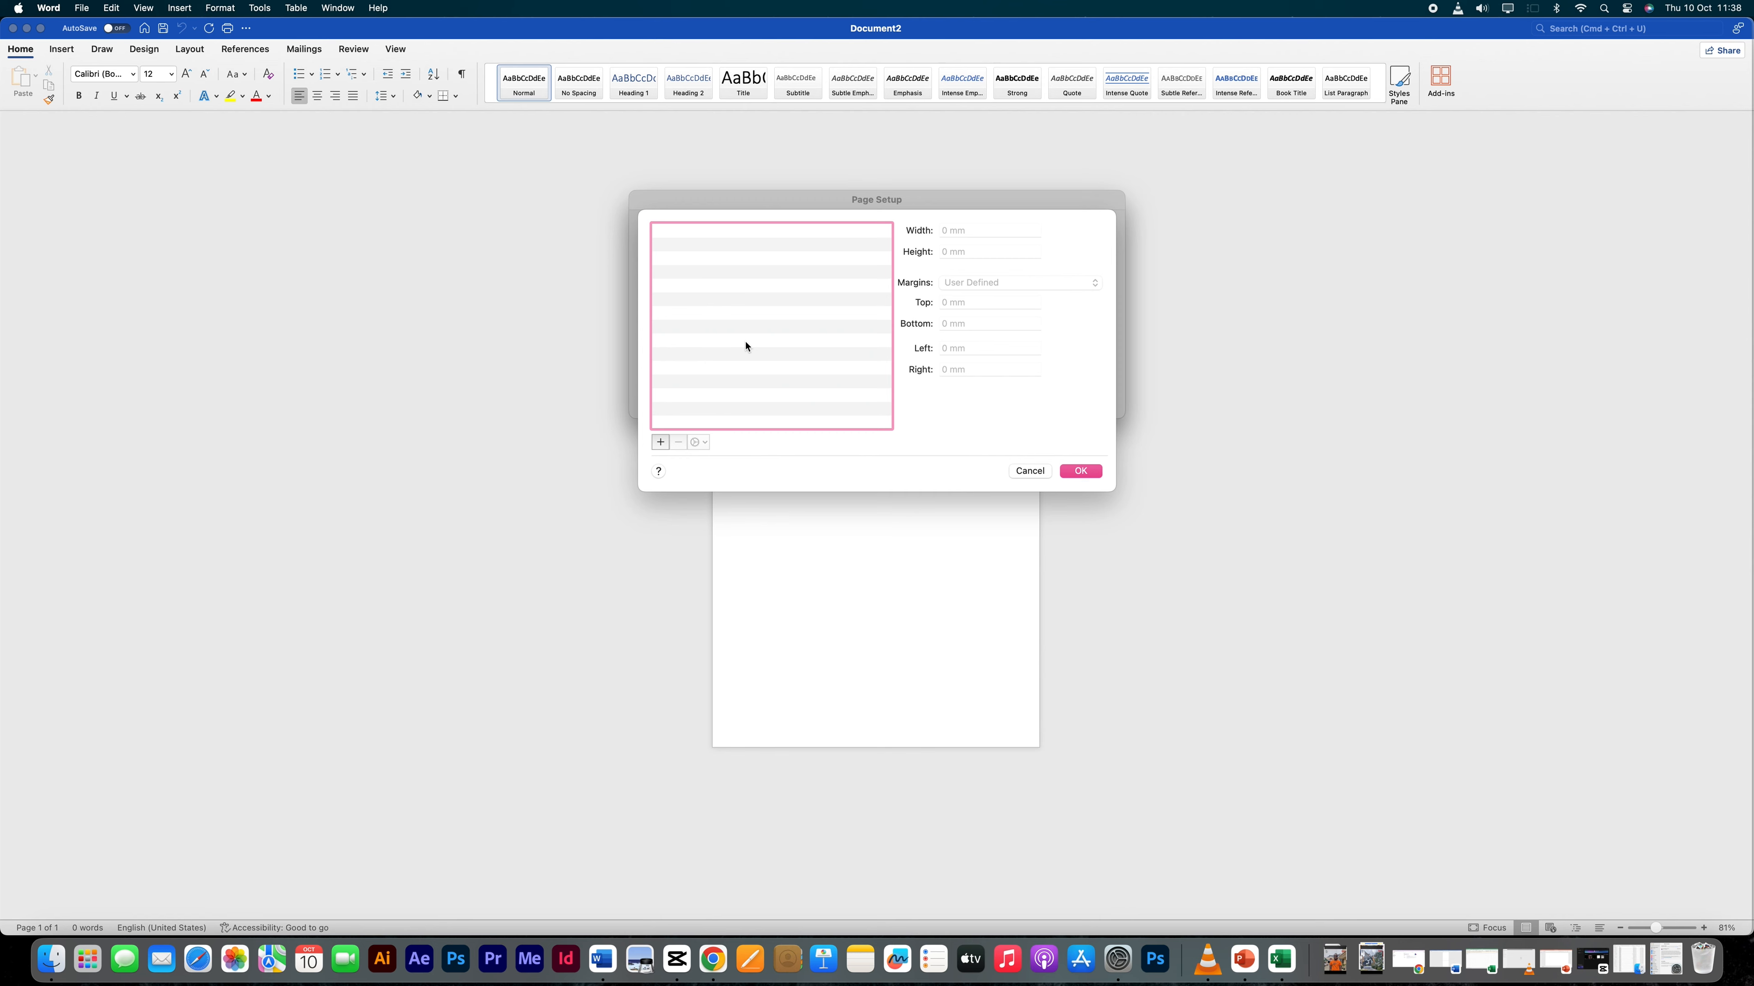
left_click(659, 442)
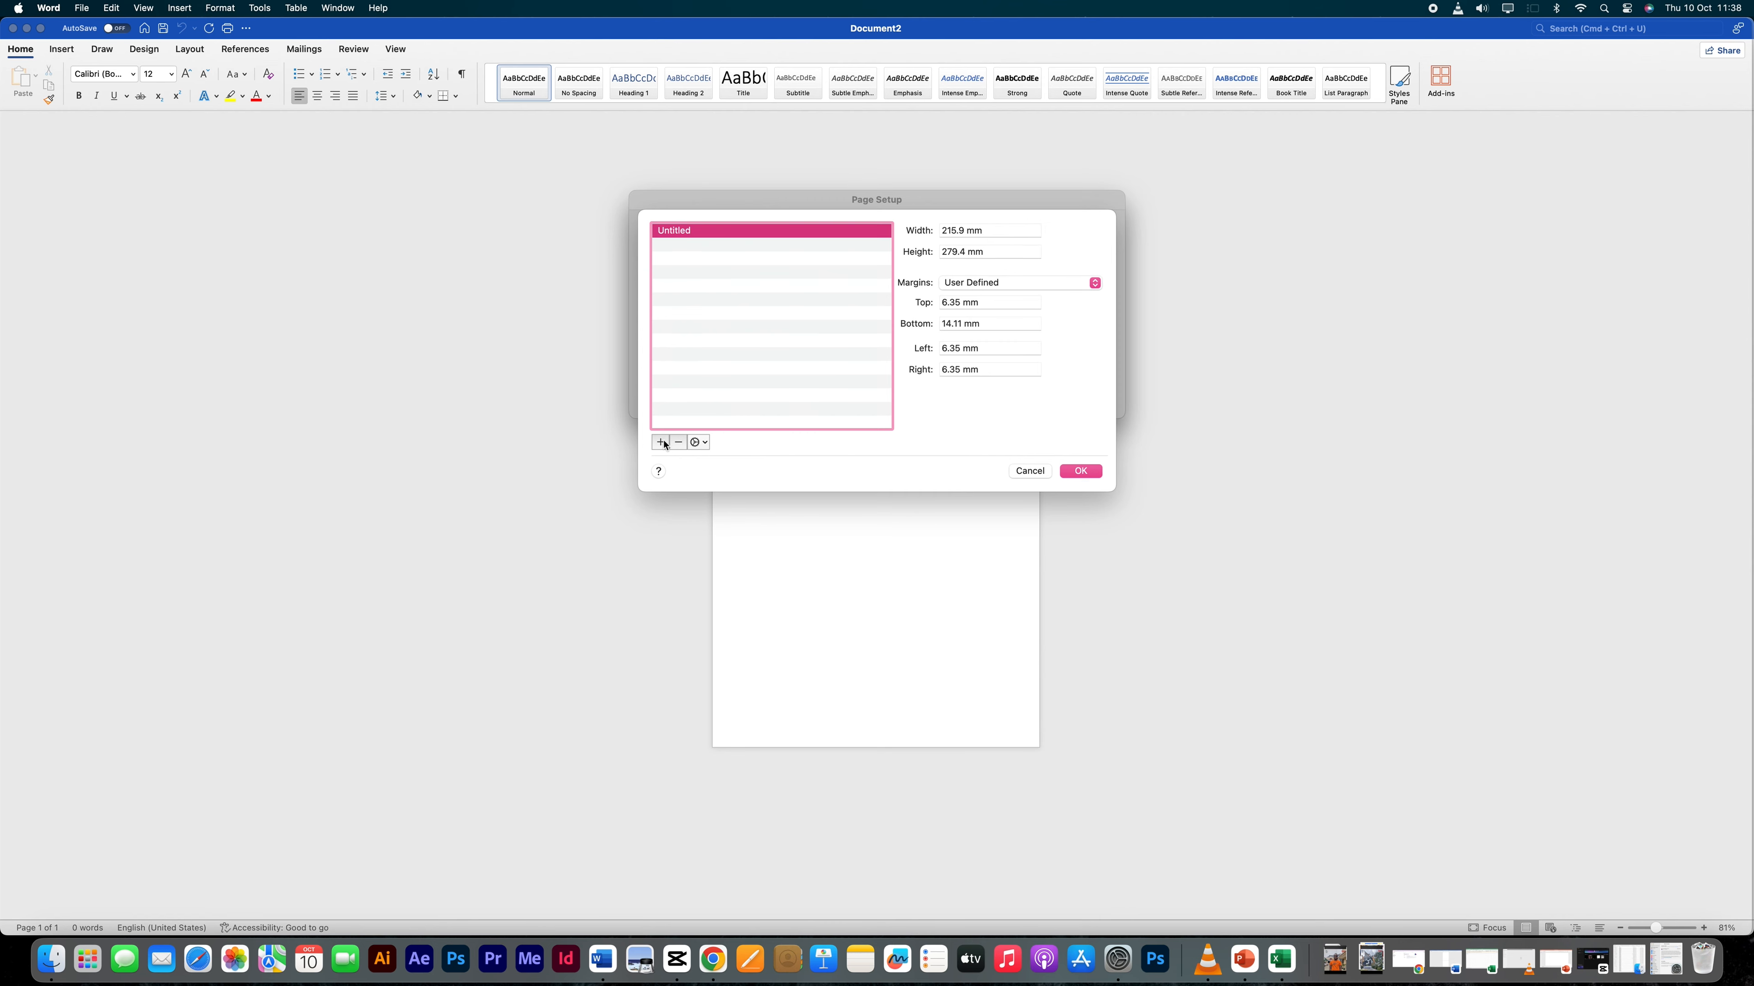
left_click(990, 231)
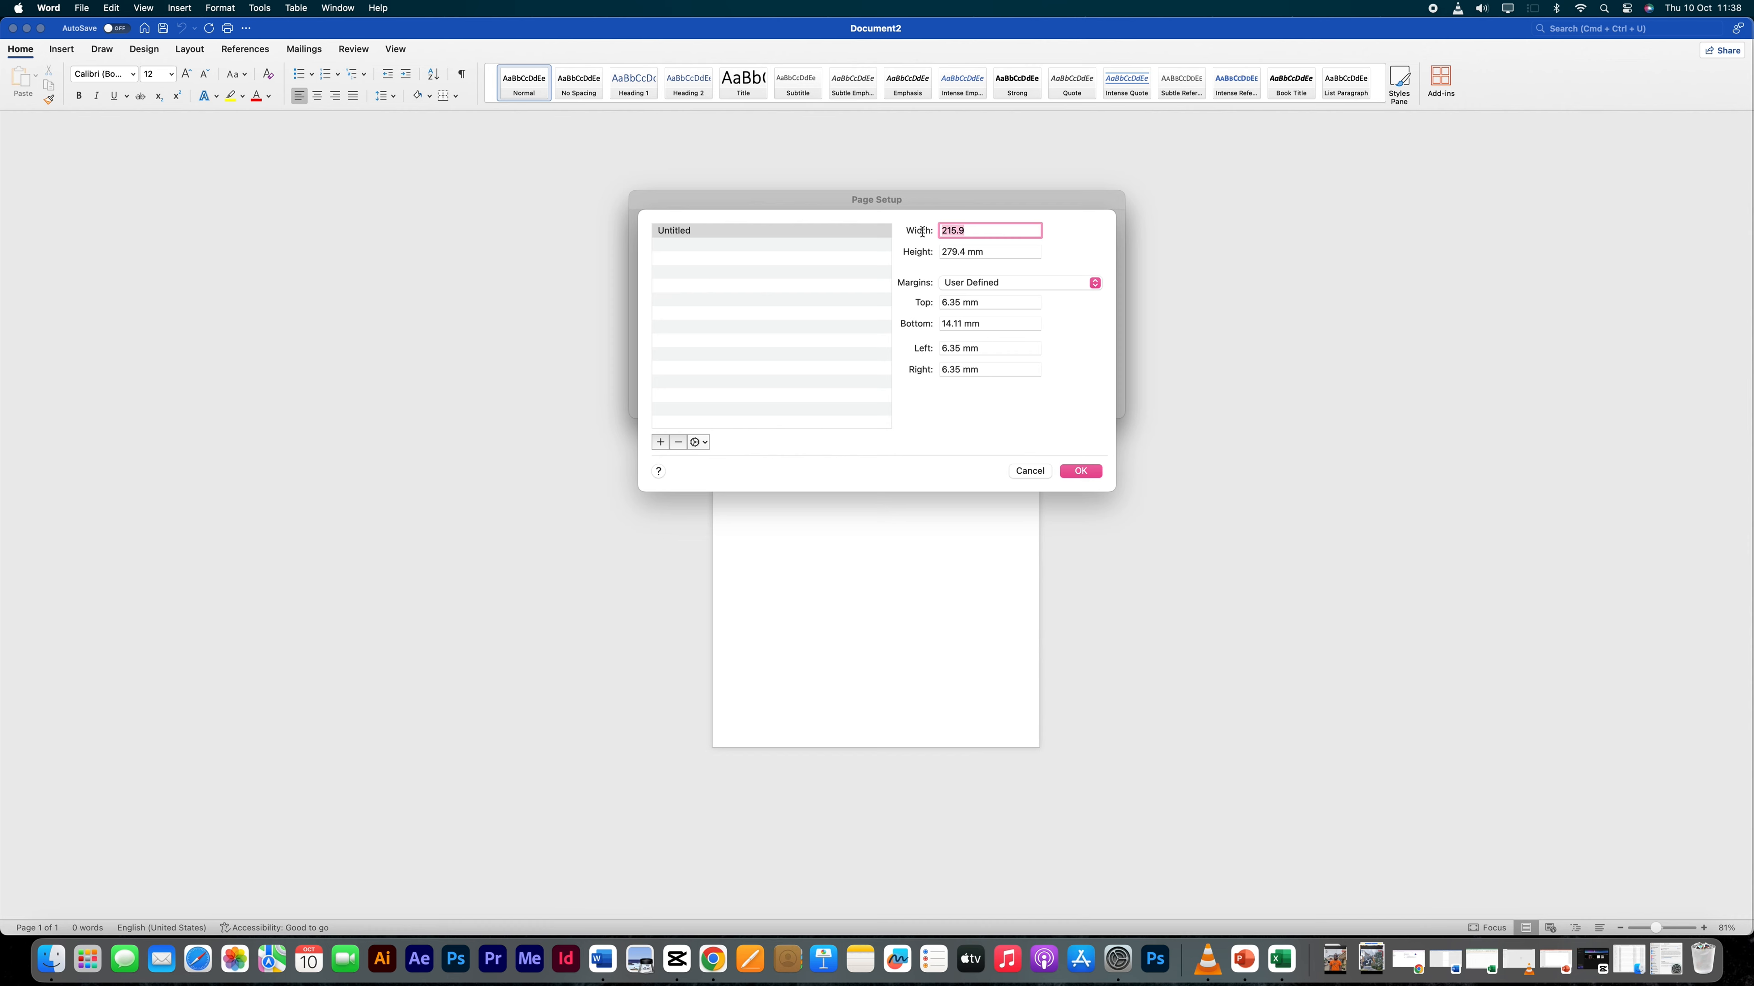
type("100")
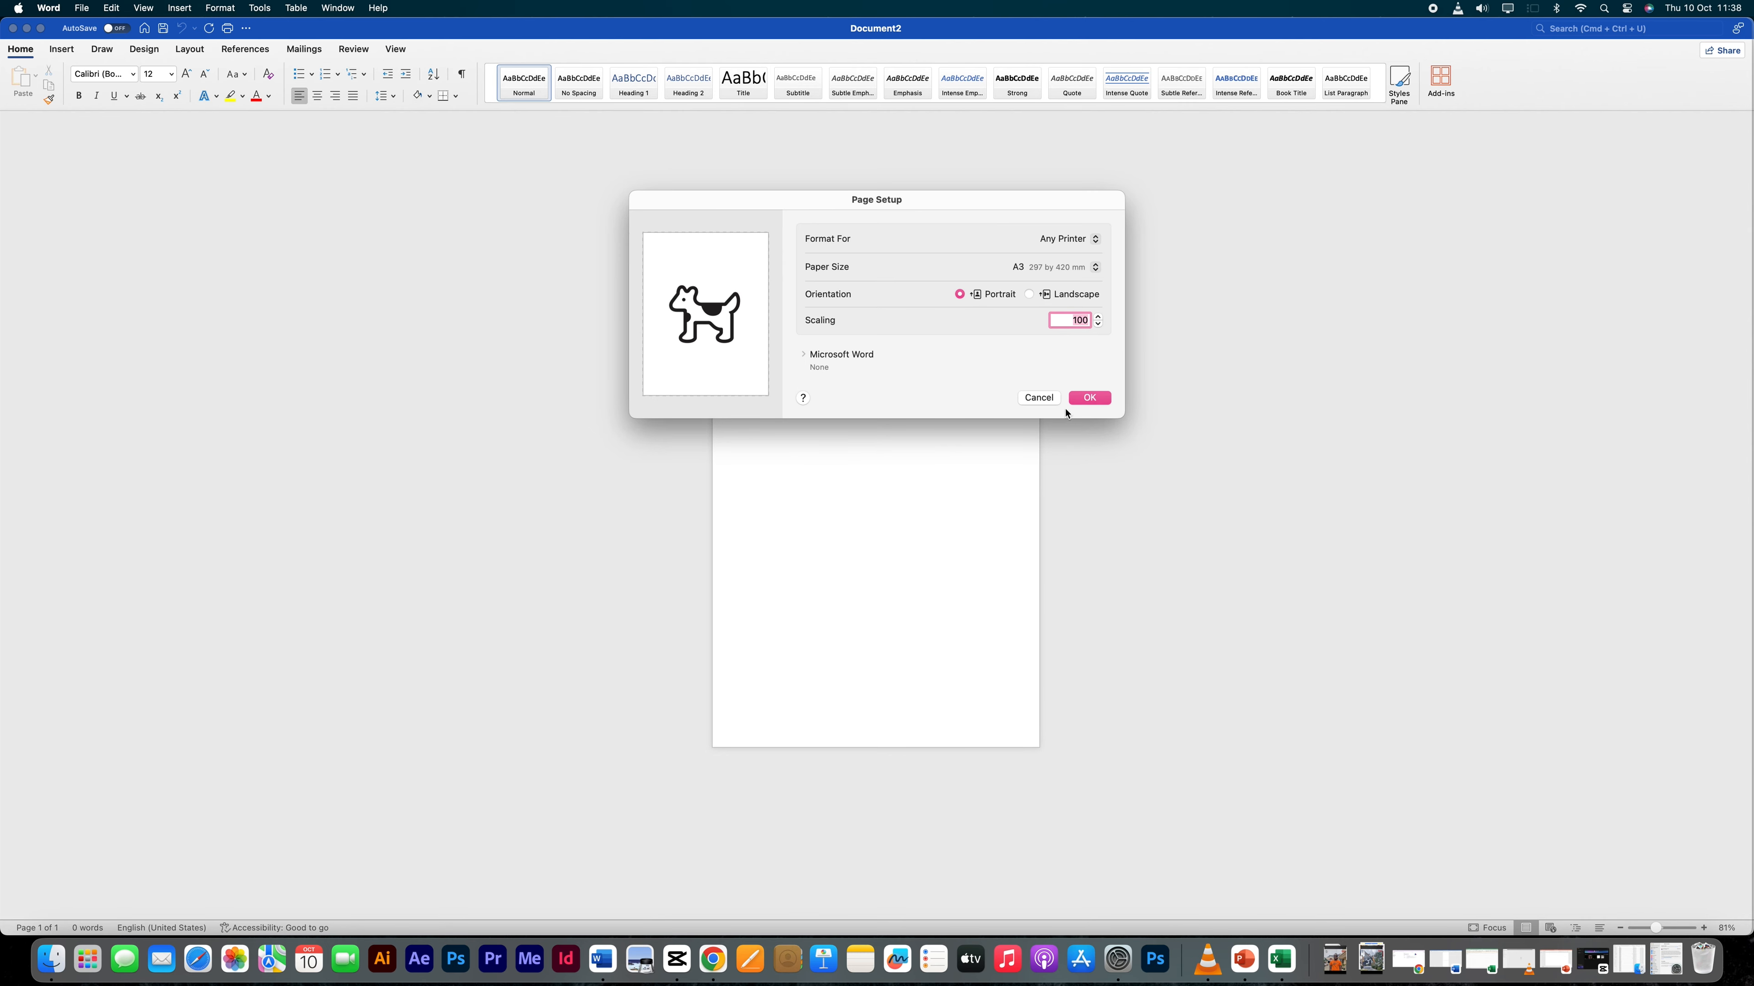
mouse_move(1055, 388)
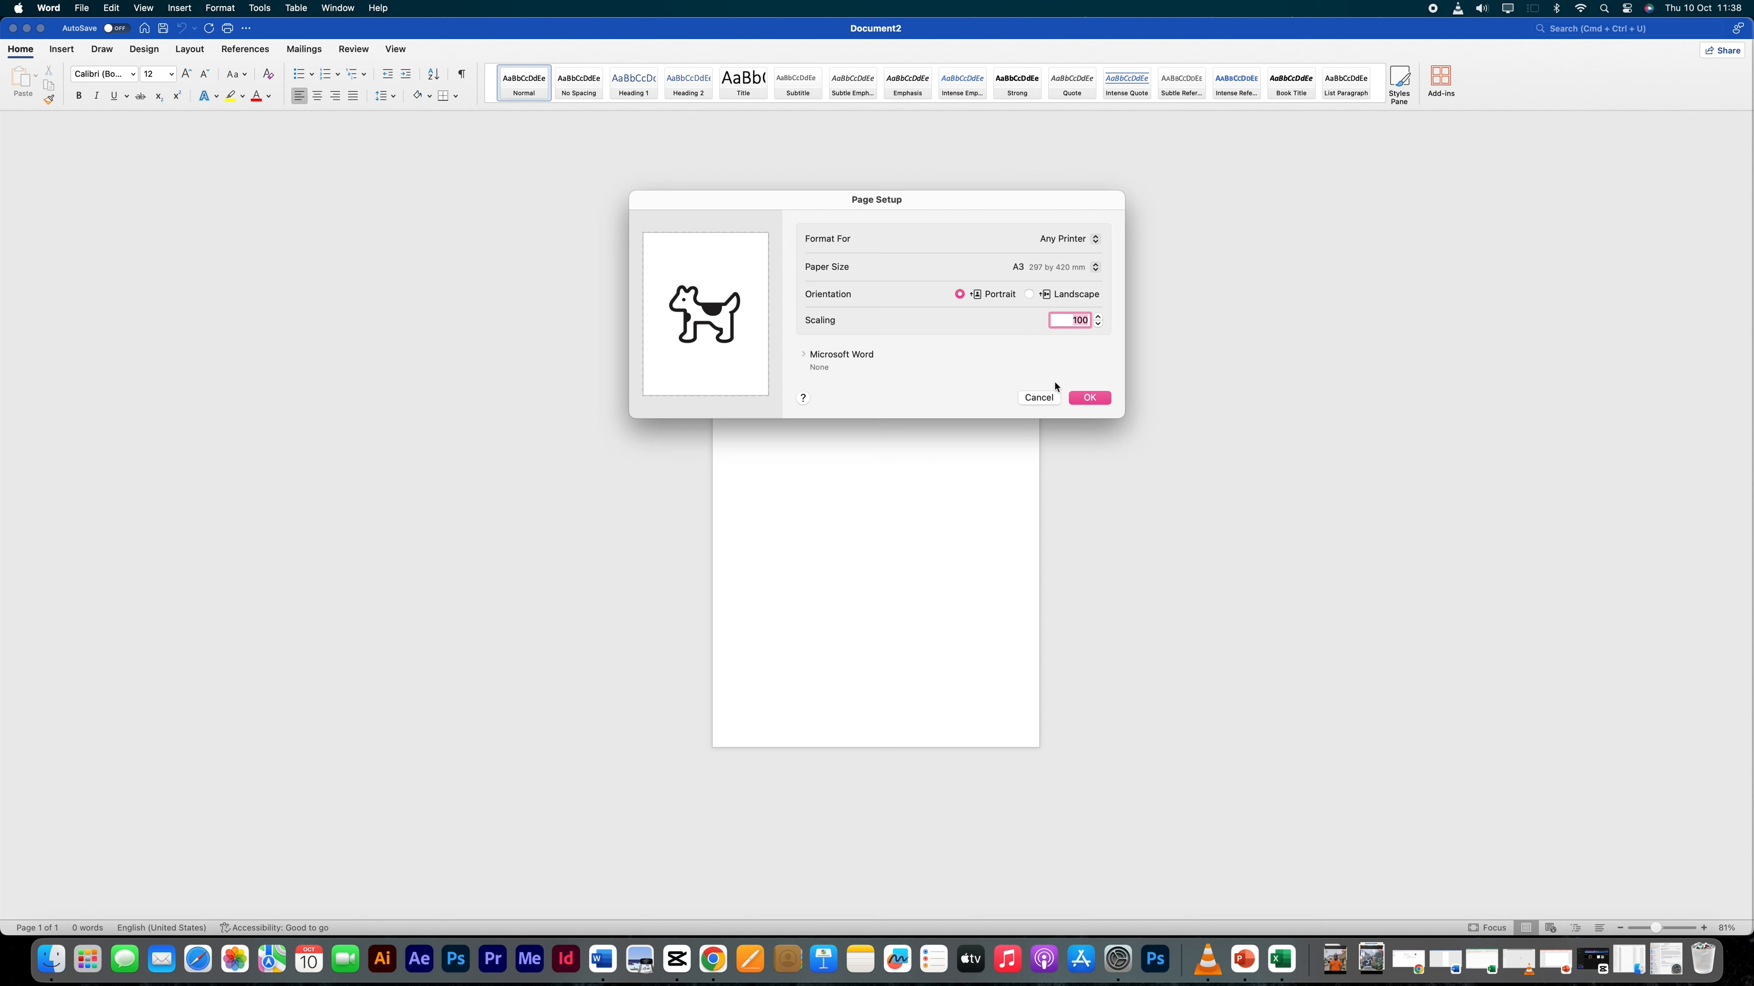